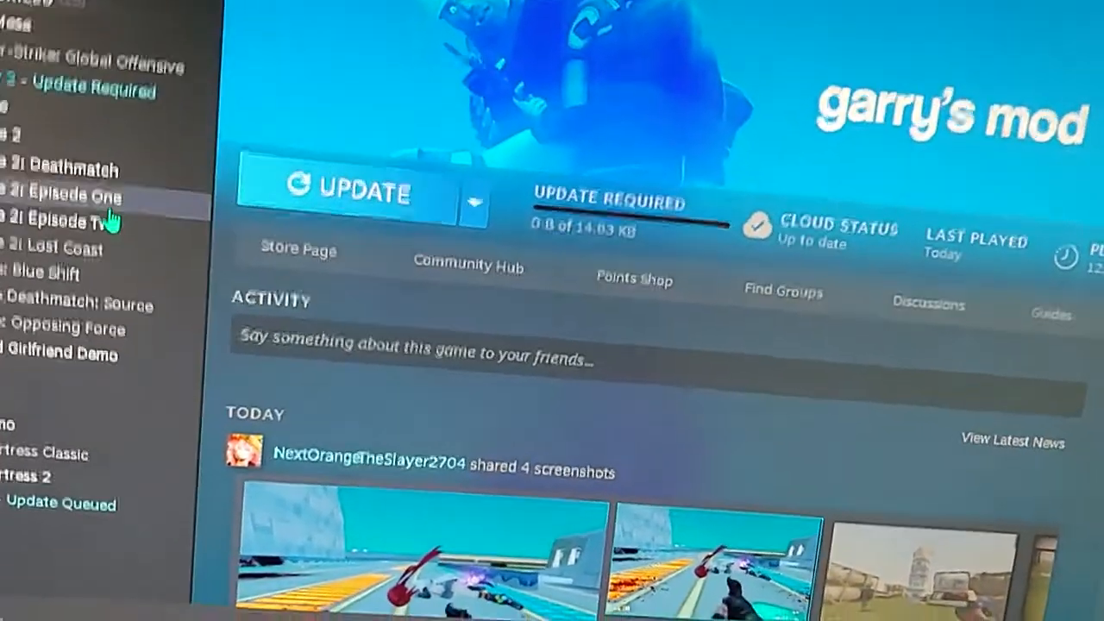
- Select Portal 2 in the Steam library and bring up its right-click options menu
{"action": "left_click", "coordinate": [69, 221]}
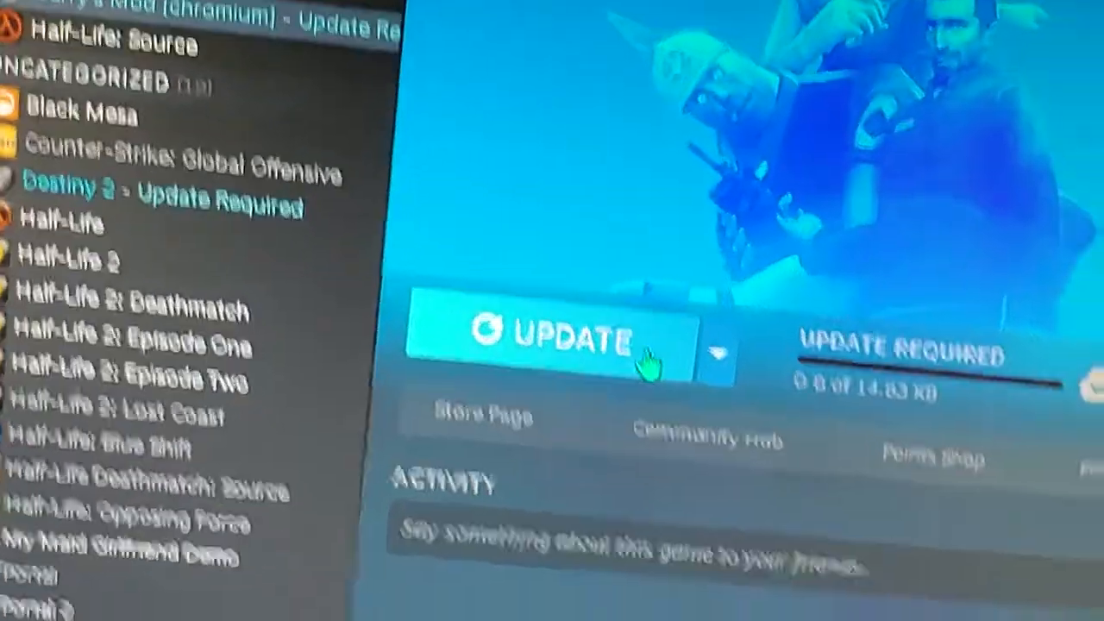
{"action": "left_click", "coordinate": [716, 349]}
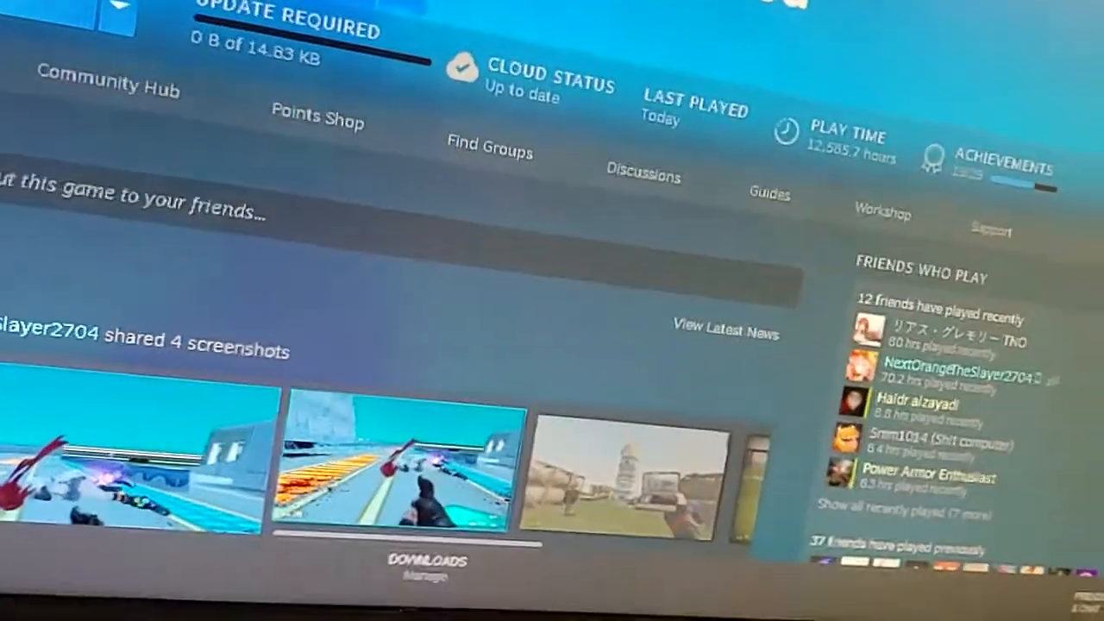
{"action": "right_click", "coordinate": [324, 164]}
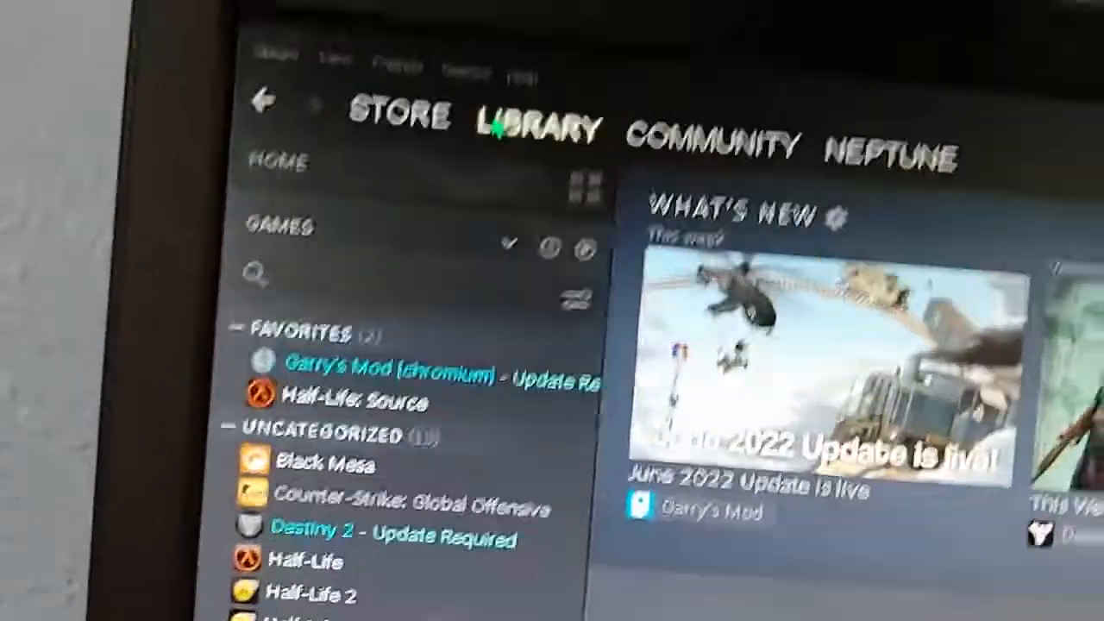
{"action": "scroll", "scroll_direction": "down", "scroll_amount": 3}
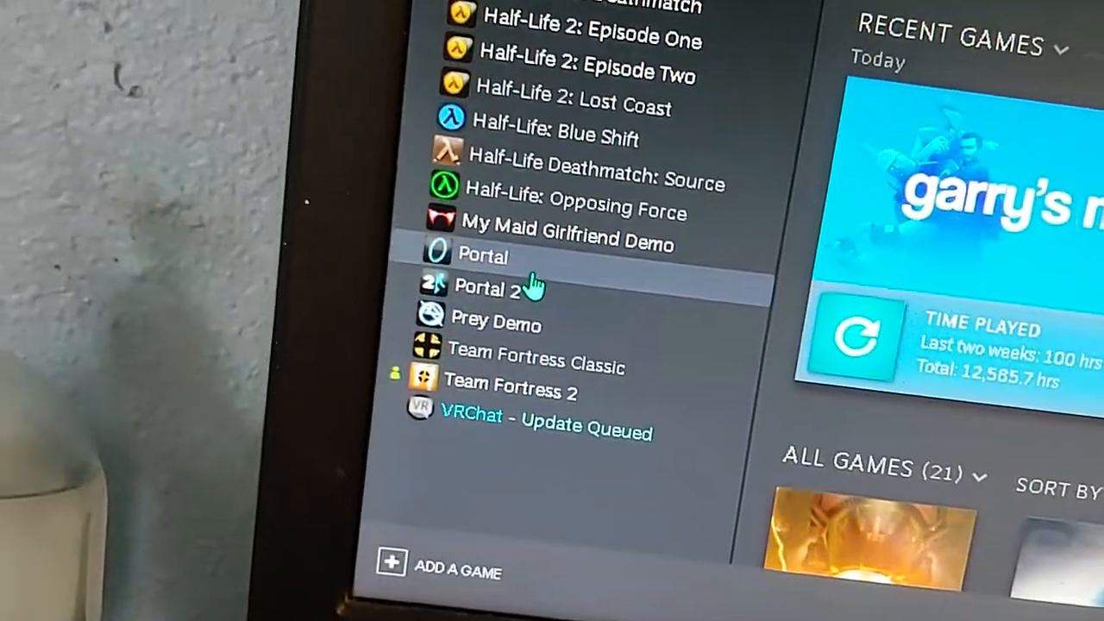
{"action": "left_click", "coordinate": [486, 286]}
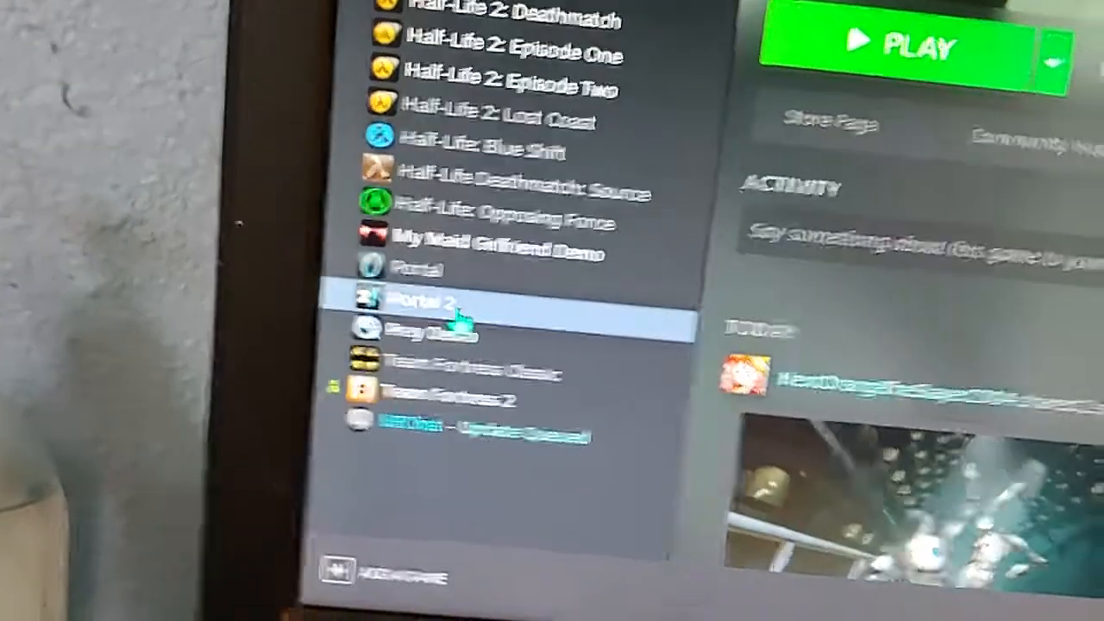
{"action": "right_click", "coordinate": [414, 310]}
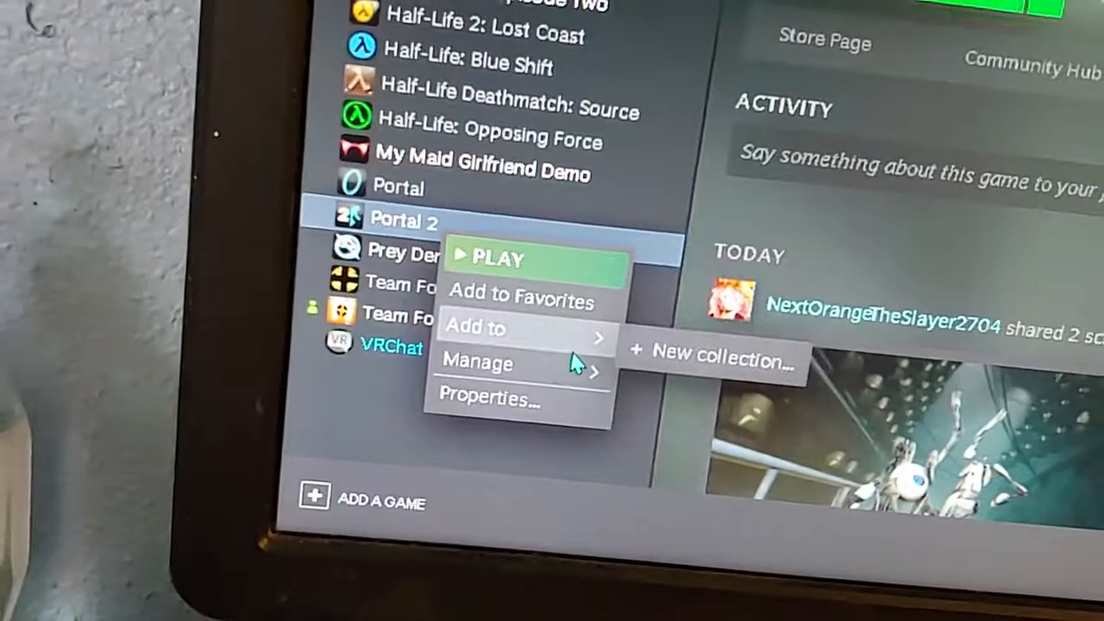
{"action": "mouse_move", "coordinate": [477, 363]}
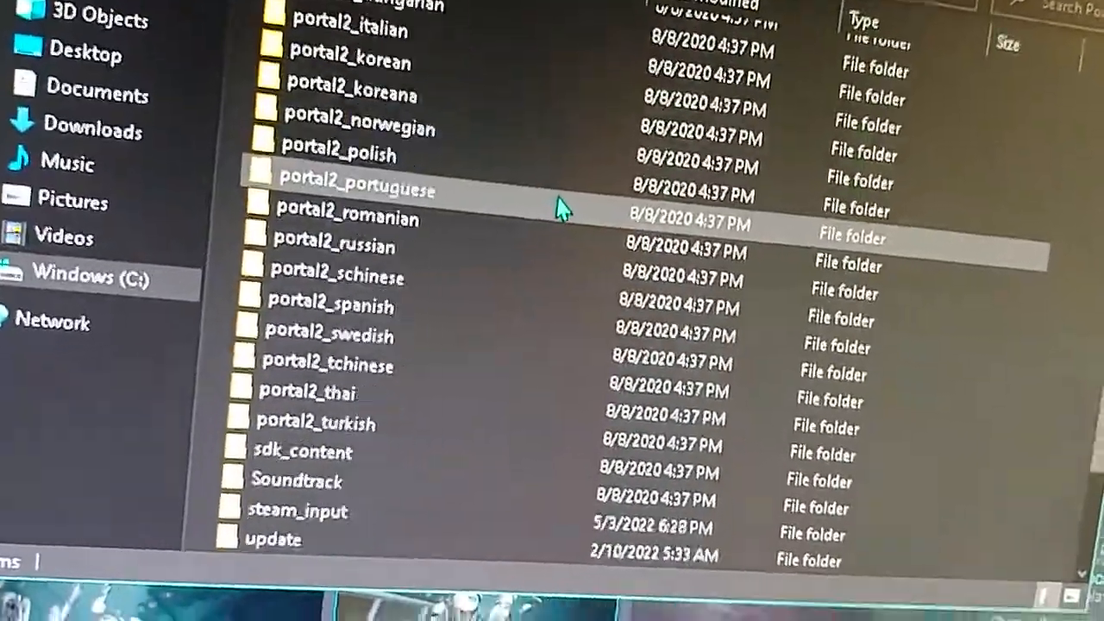
- Scroll through Portal 2's installation folder in File Explorer
{"action": "scroll", "scroll_direction": "down", "scroll_amount": 3}
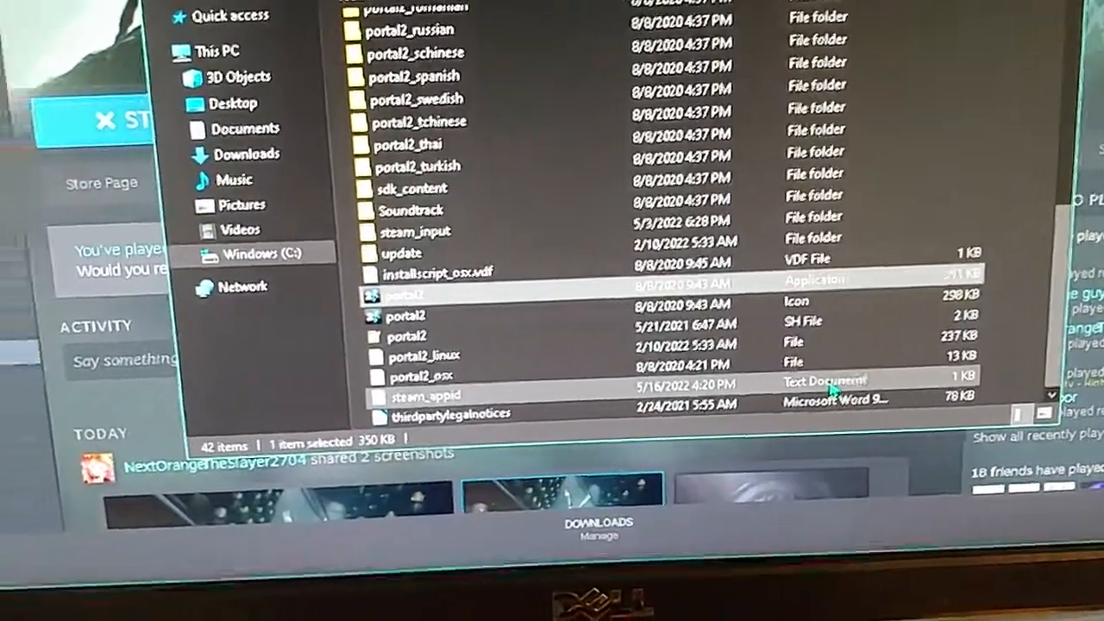
- Launch Portal 2 directly from the portal2 executable in its install folder
{"action": "double_click", "coordinate": [406, 296]}
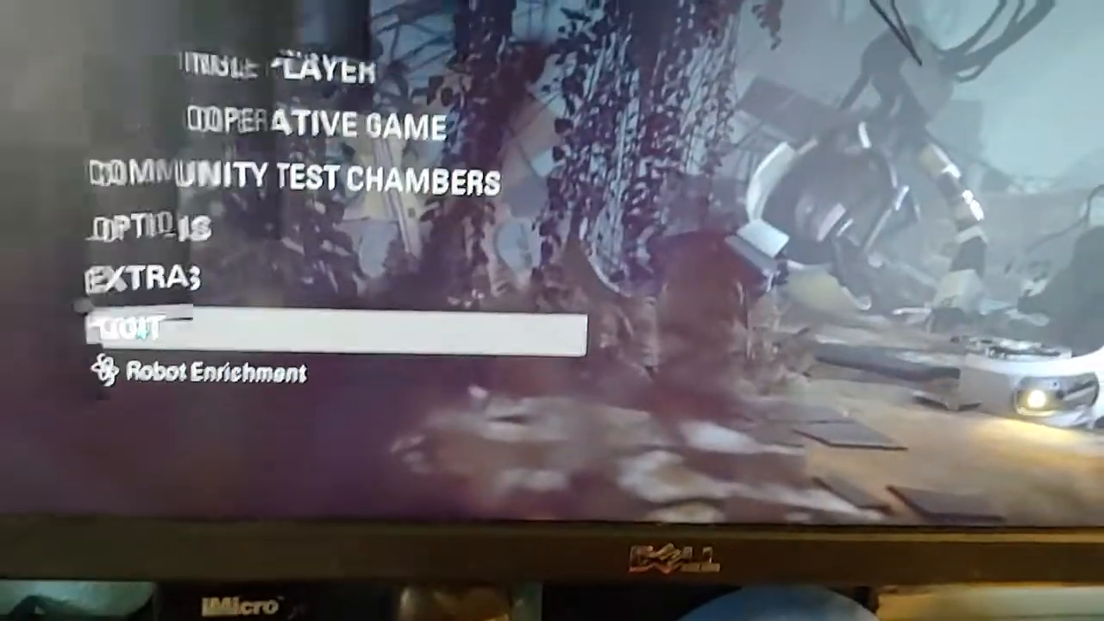
- Quit Portal 2 from its main menu back to the desktop
{"action": "left_click", "coordinate": [121, 331]}
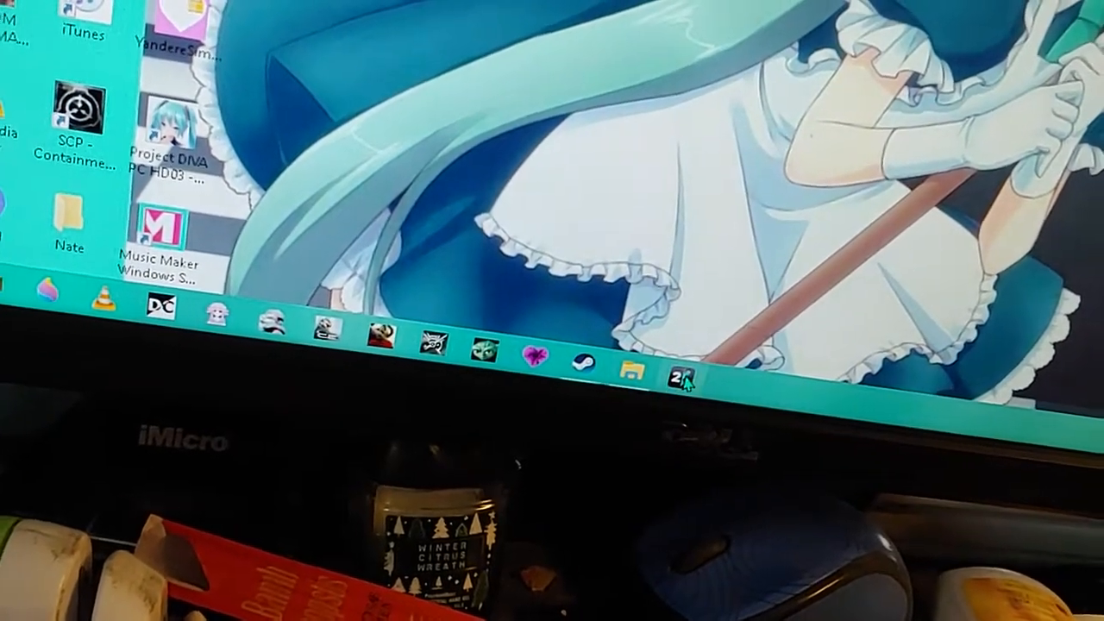
- Bring up the jump list for the pinned Portal 2 taskbar icon
{"action": "right_click", "coordinate": [686, 378]}
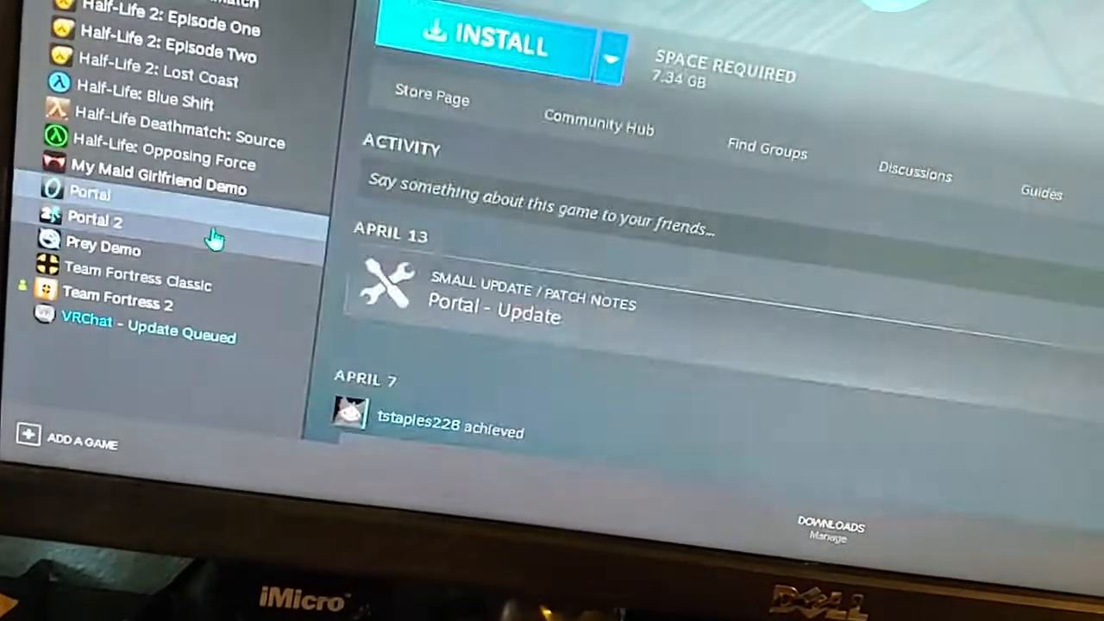
- Switch the Steam library view from Portal to Portal 2's page
{"action": "left_click", "coordinate": [96, 219]}
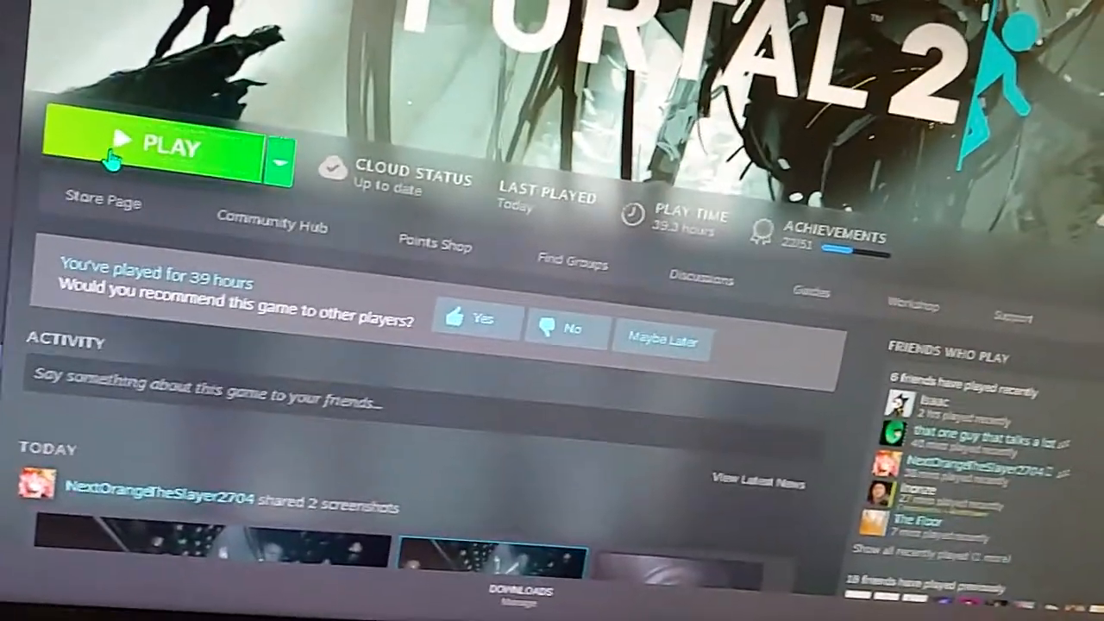
{"action": "right_click", "coordinate": [114, 163]}
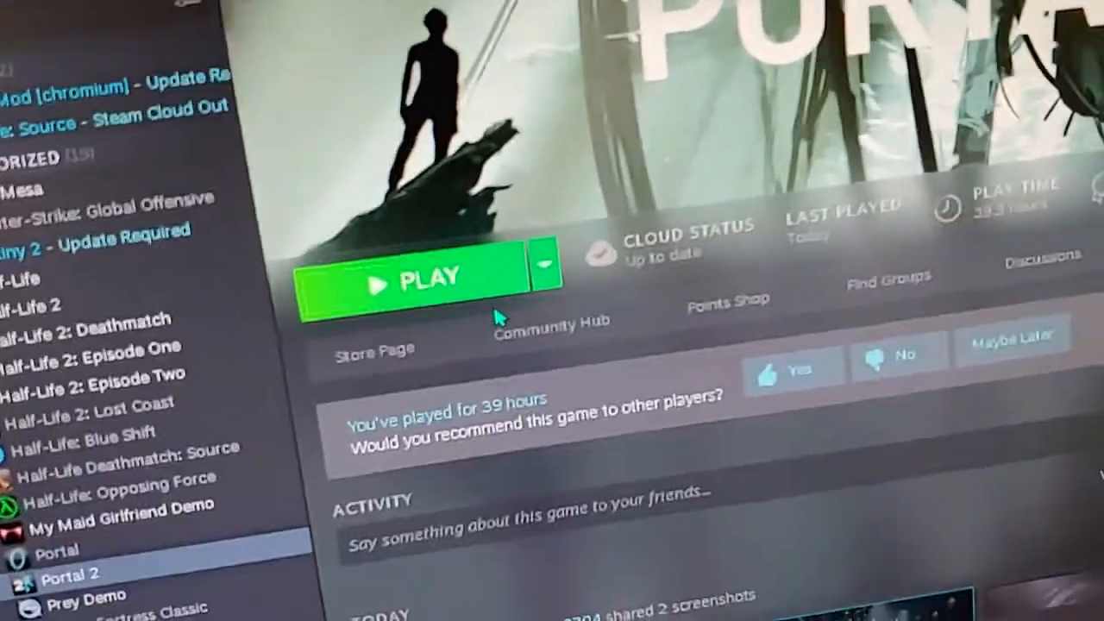
- Select Team Fortress 2 in the library and launch it with Play
{"action": "left_click", "coordinate": [130, 152]}
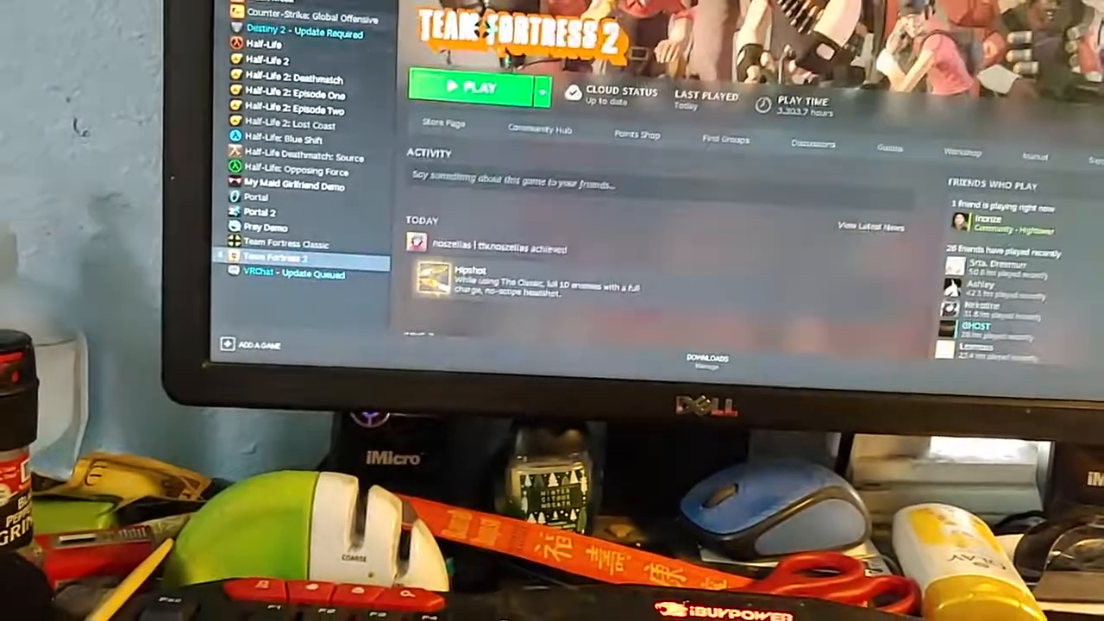
{"action": "left_click", "coordinate": [476, 86]}
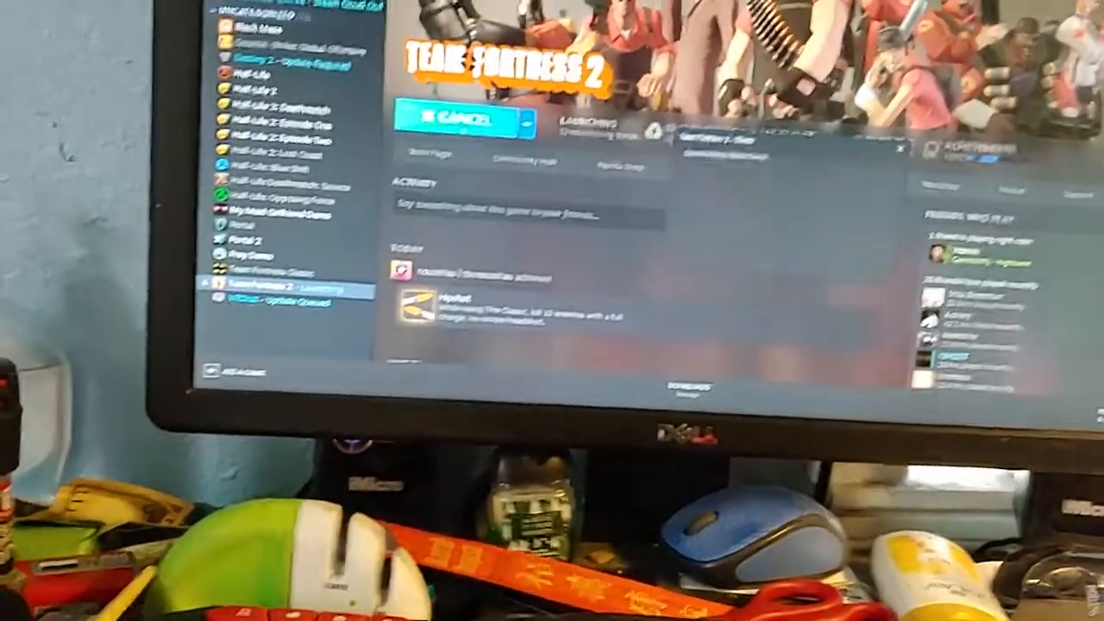